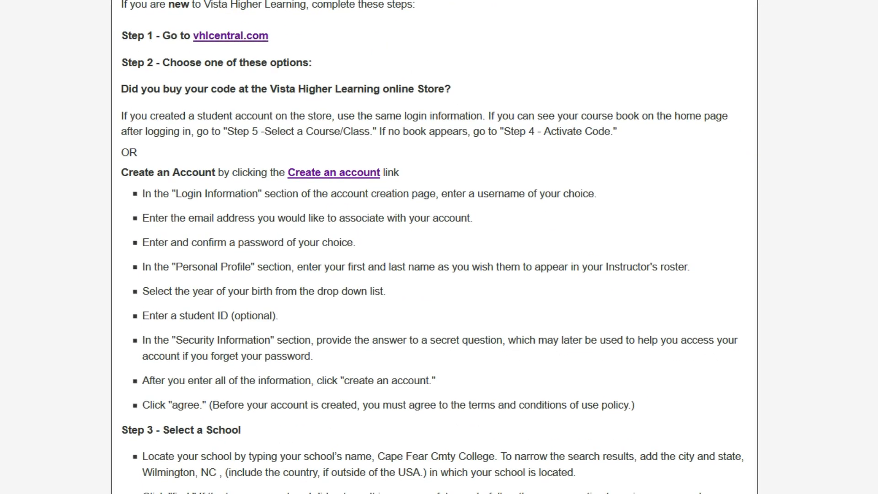
scroll(down, 3)
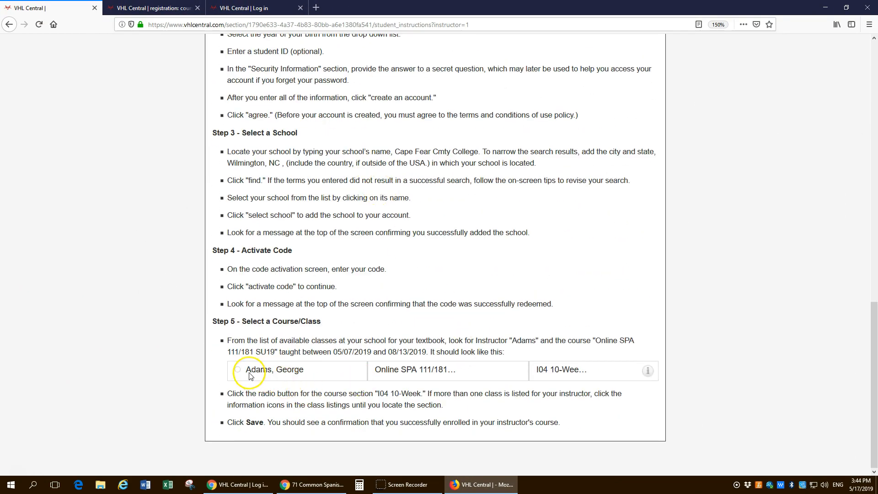
click(154, 8)
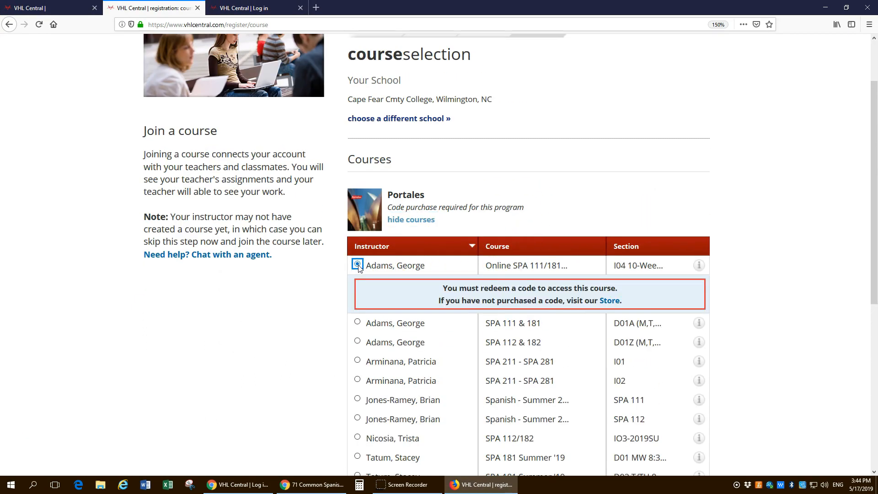